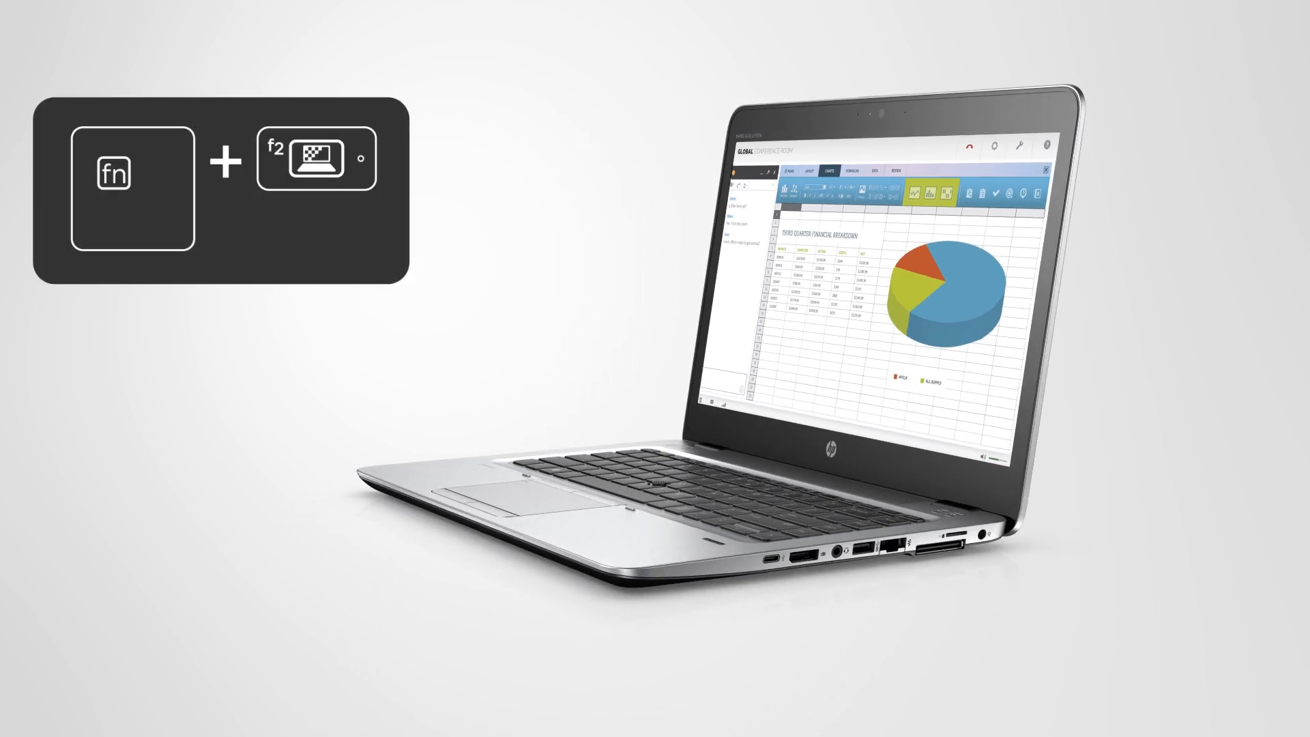
pyautogui.press('fn+f2')
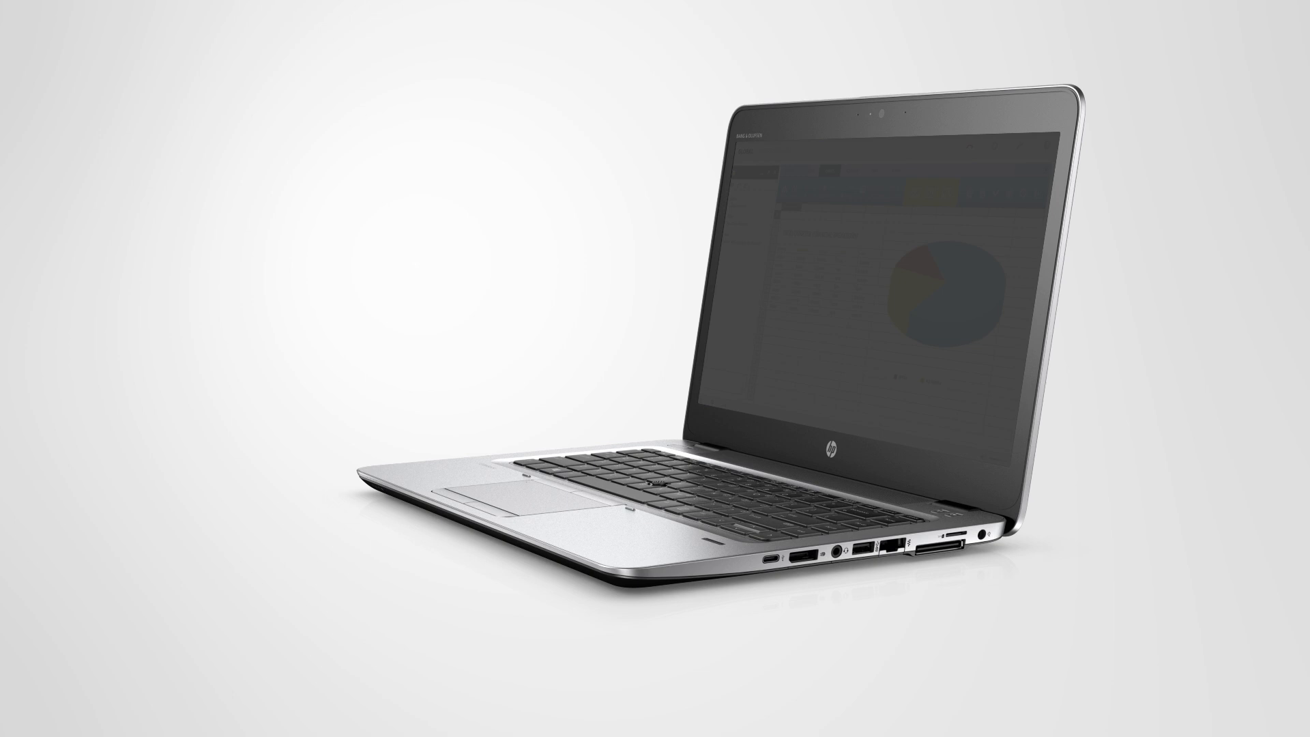
pyautogui.press('Fn+F6')
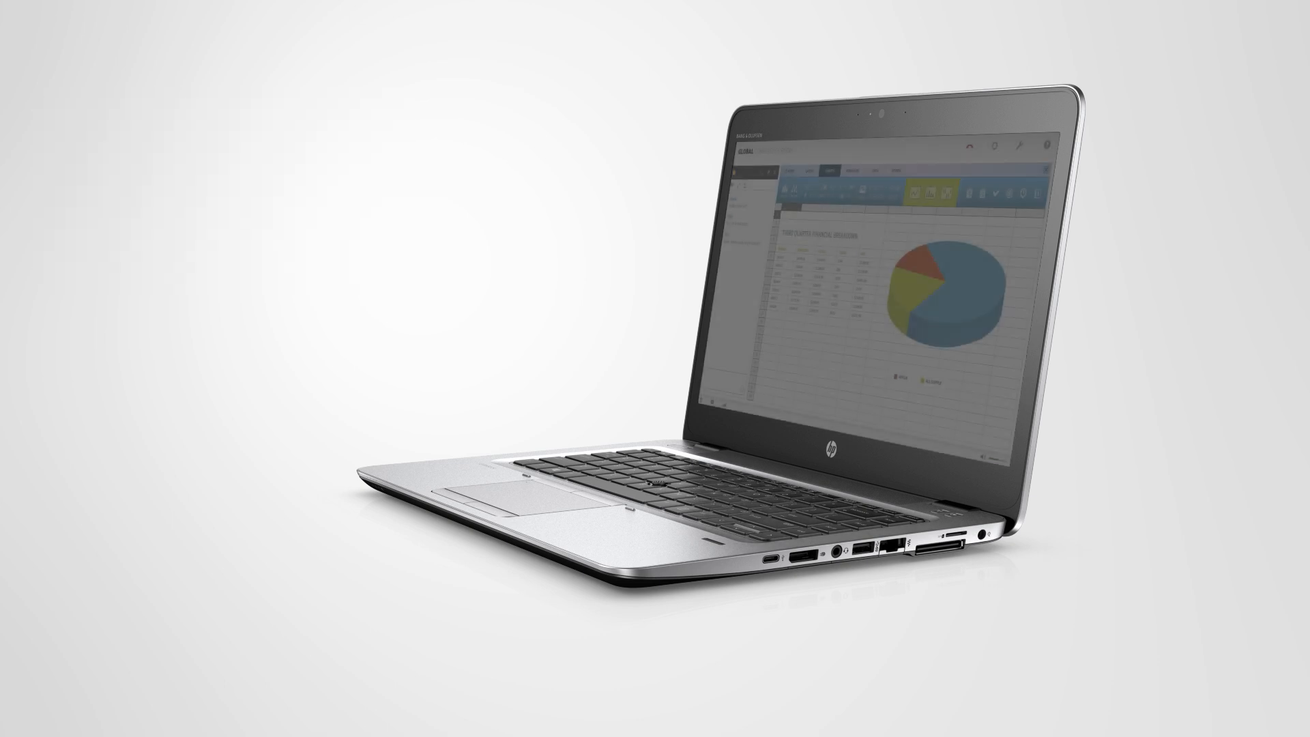
pyautogui.press('fn+f2')
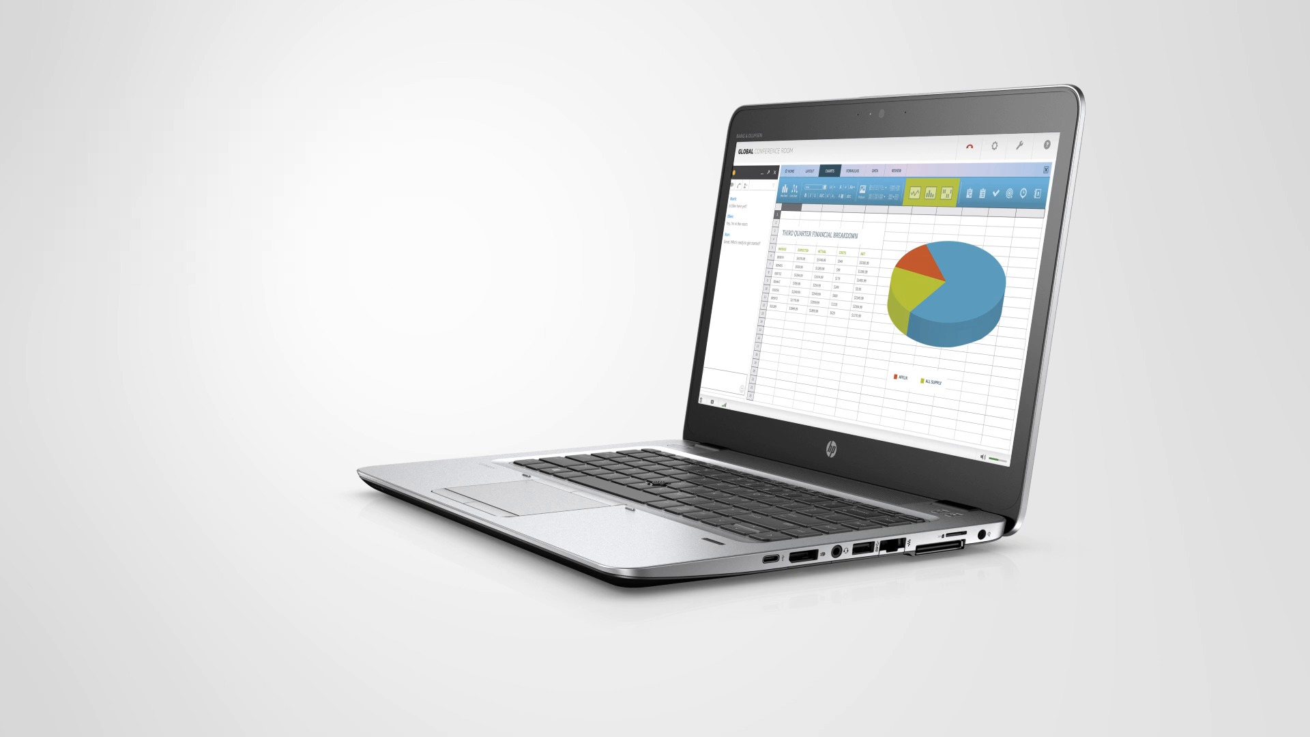
pyautogui.press('fn+P')
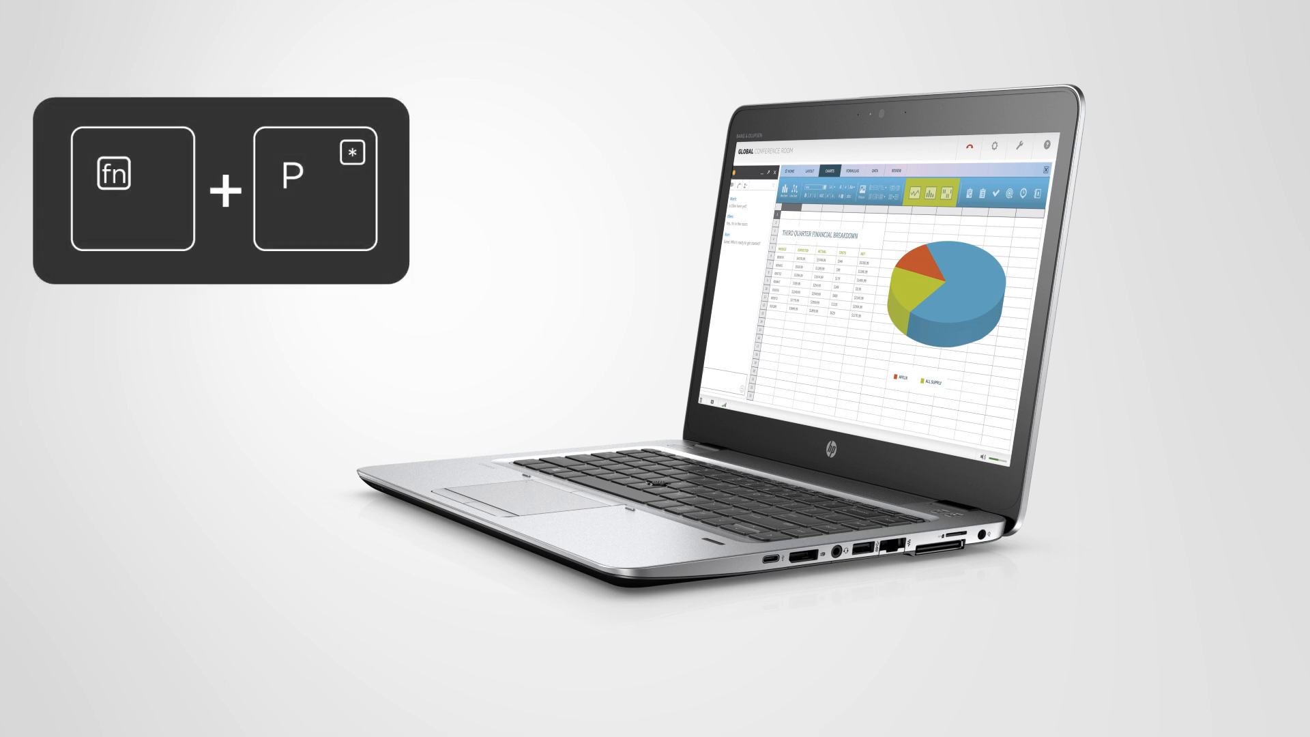